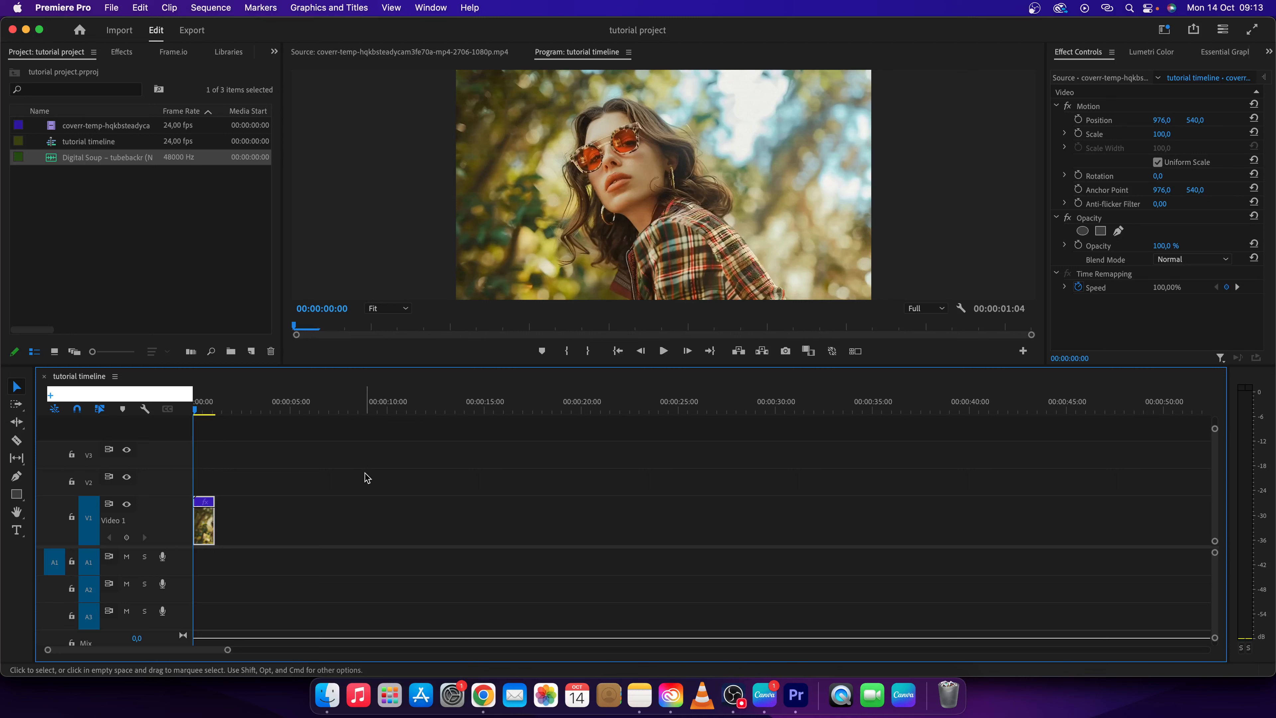
pyautogui.moveTo(294, 518)
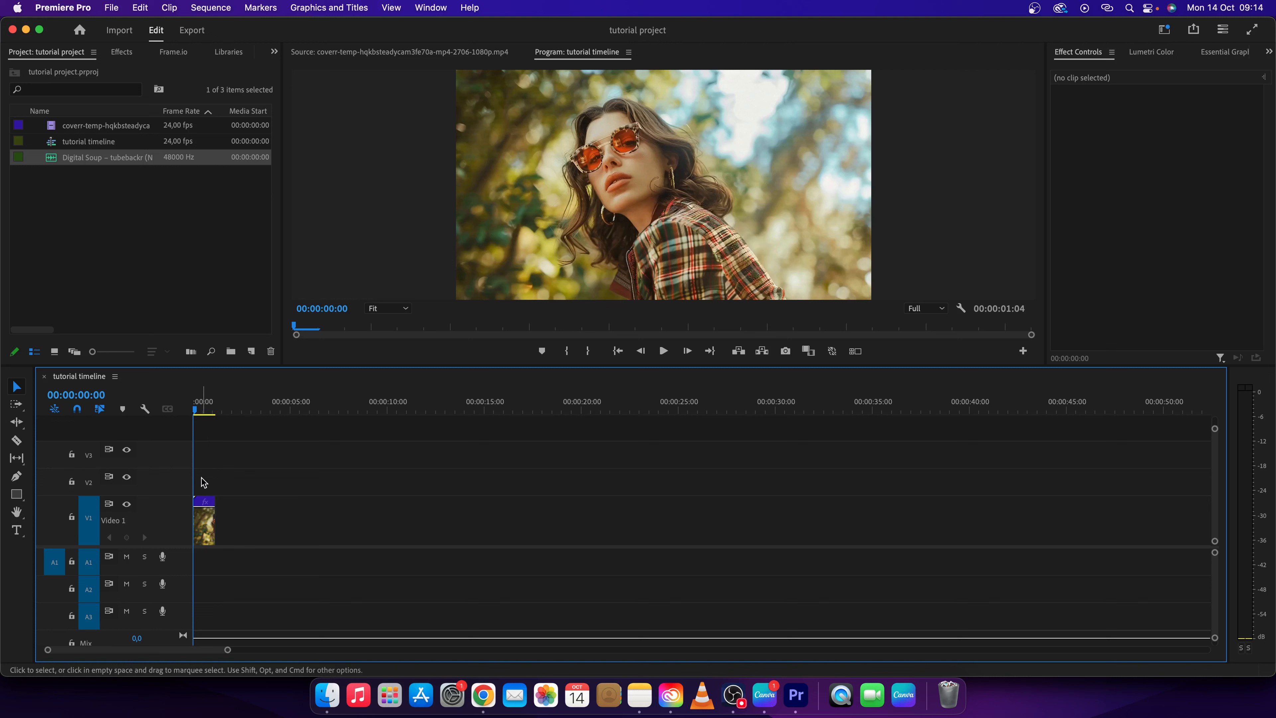
pyautogui.moveTo(203, 421)
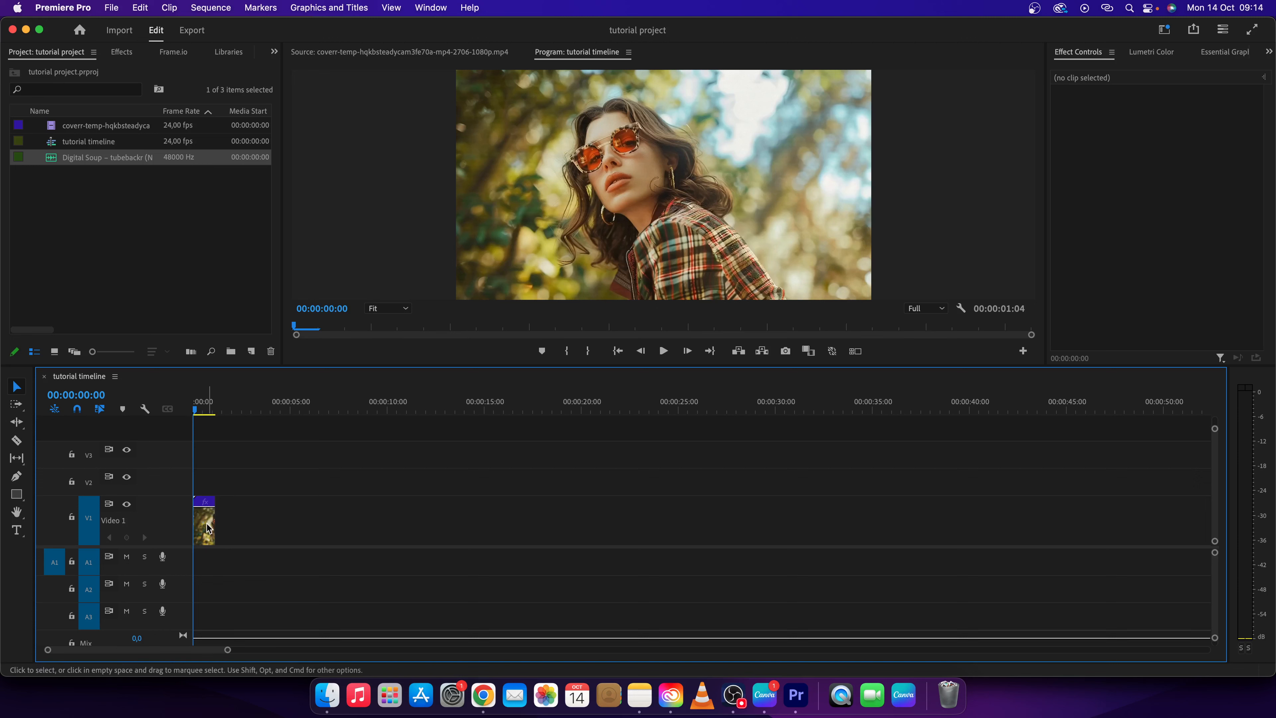
# Play the sequence, then lengthen the clip so it runs about nine seconds.
pyautogui.click(662, 350)
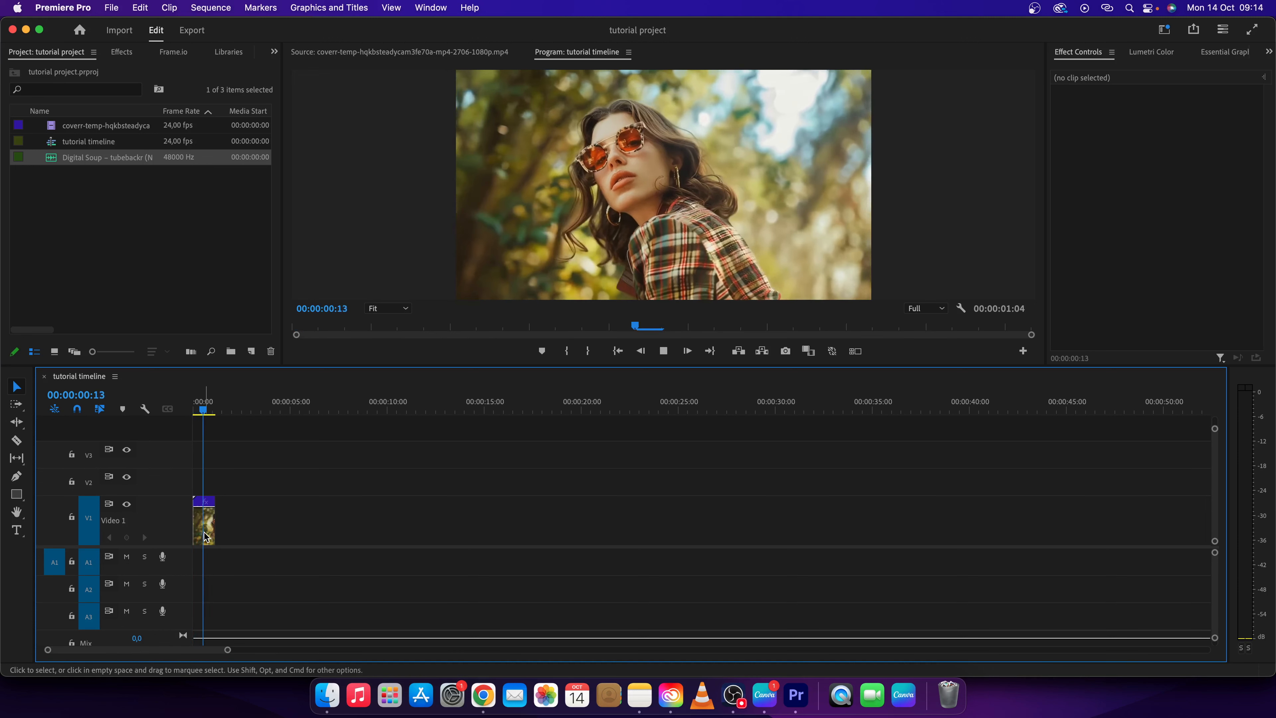
pyautogui.click(204, 521)
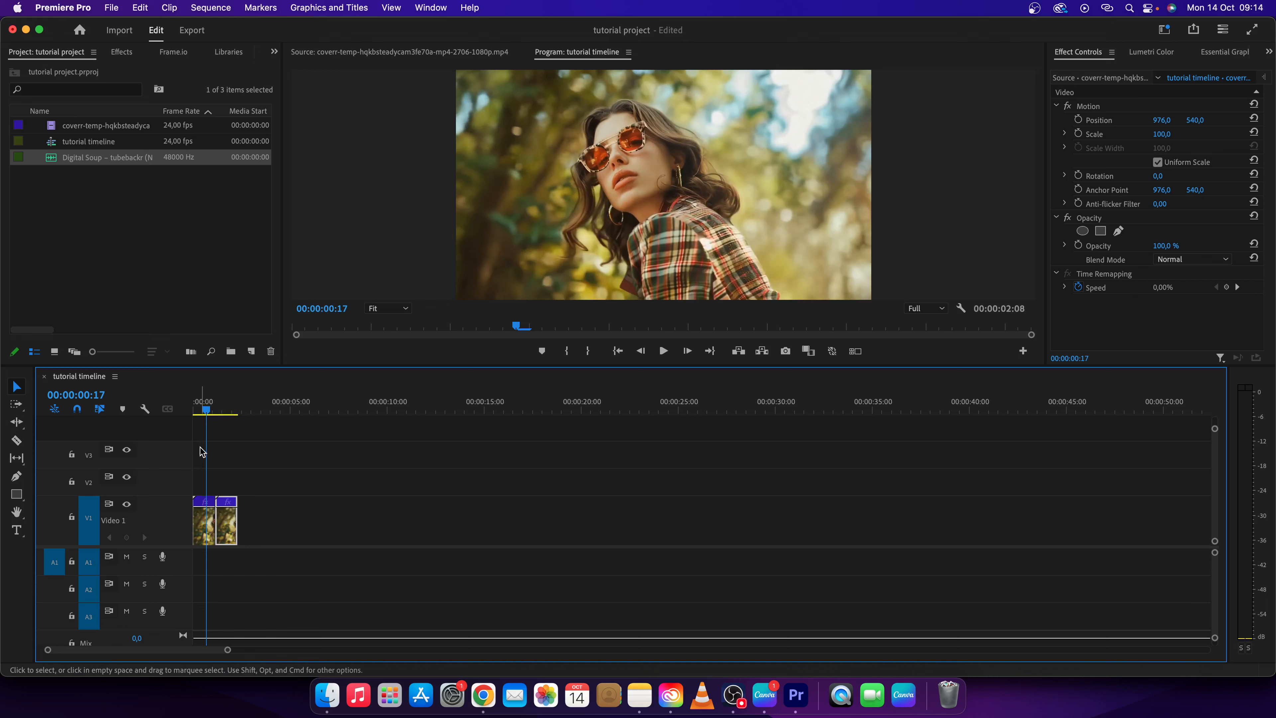
pyautogui.click(663, 350)
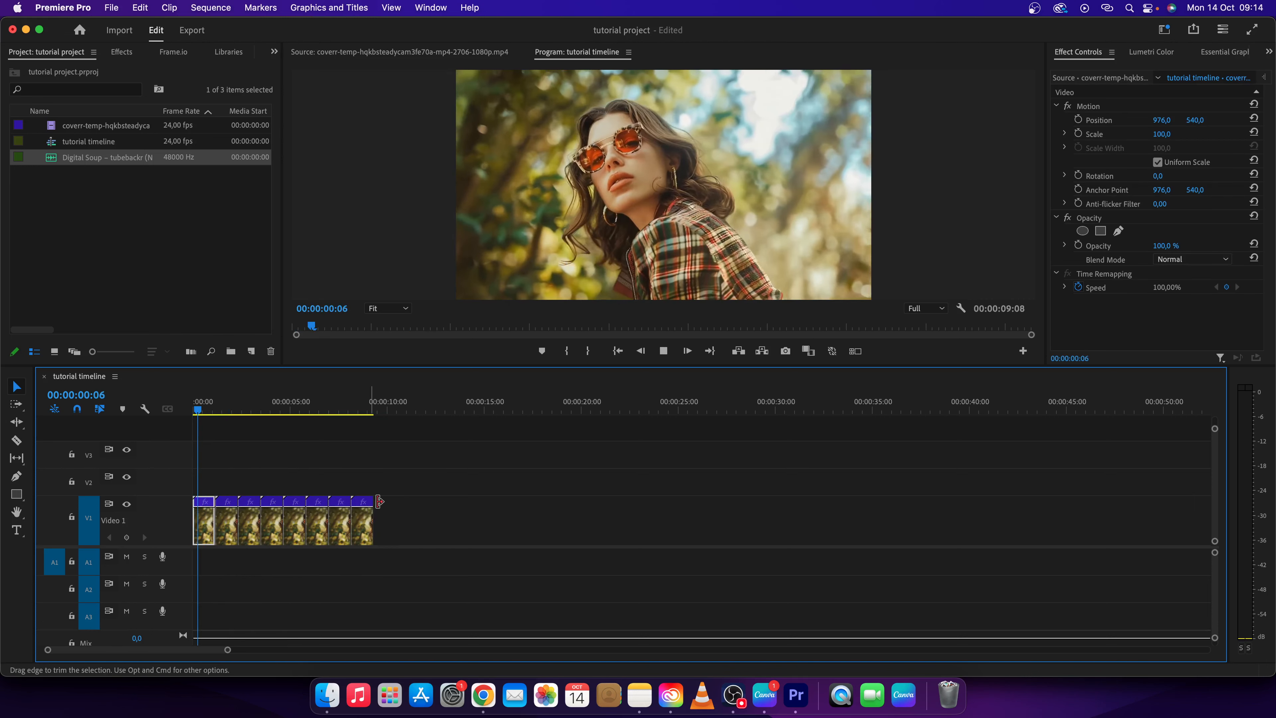
pyautogui.click(236, 401)
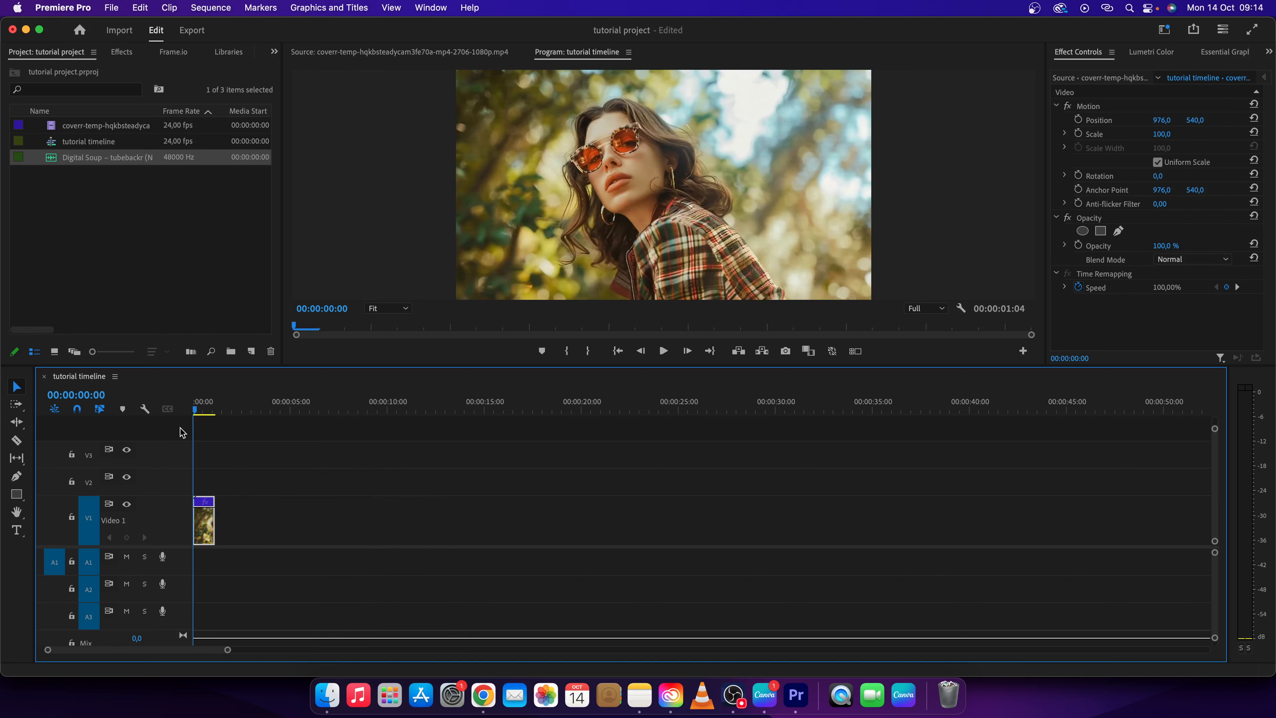
pyautogui.moveTo(210, 518)
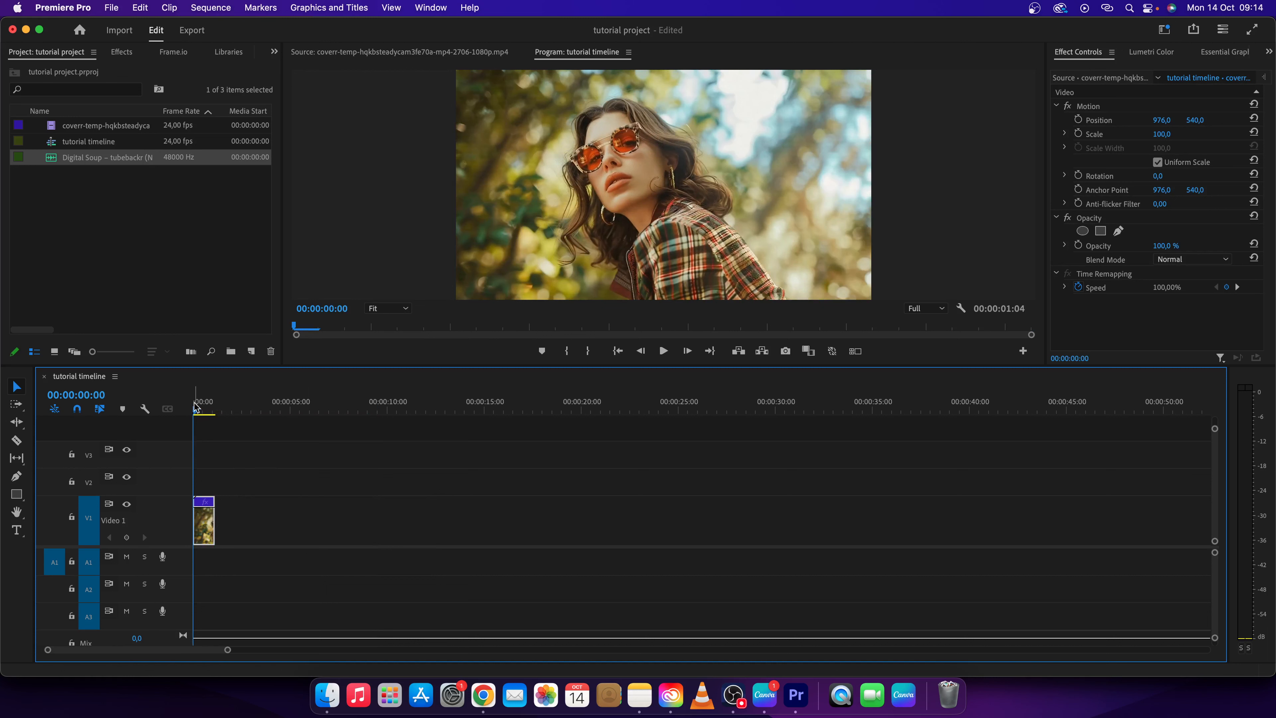
pyautogui.moveTo(195, 406)
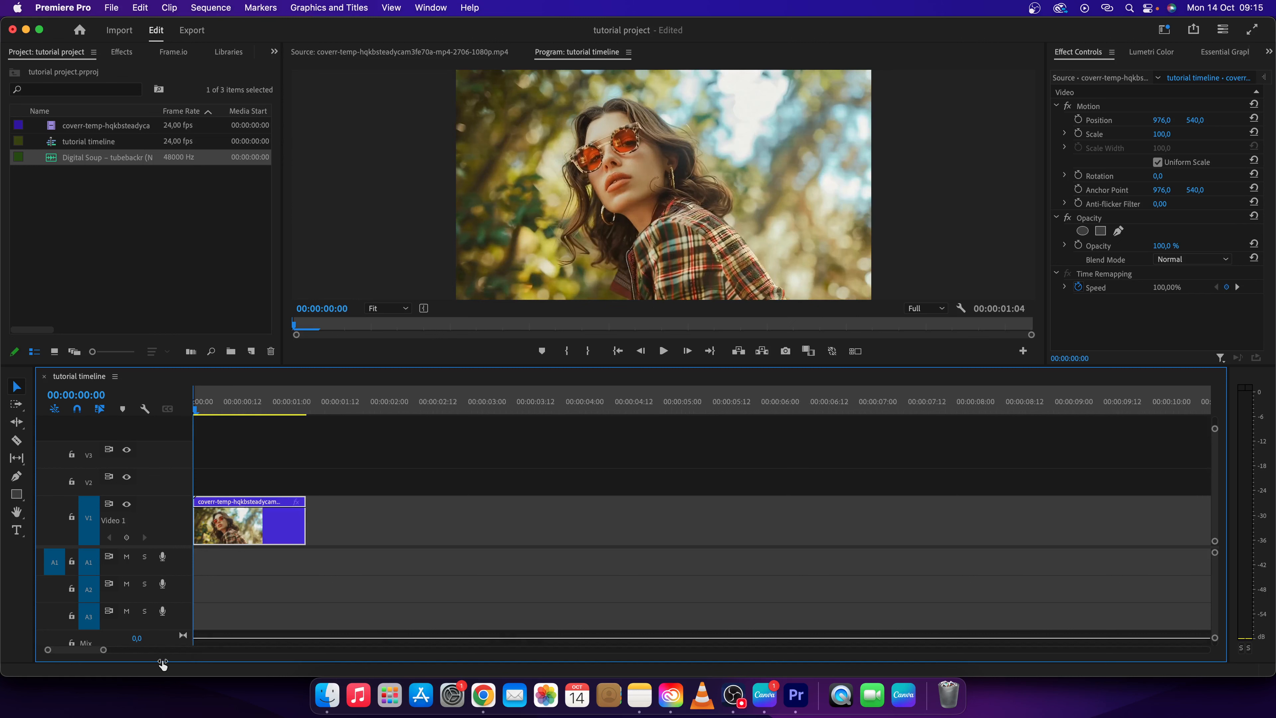
# Set the in point at the clip start and move the playhead to its end.
pyautogui.click(352, 409)
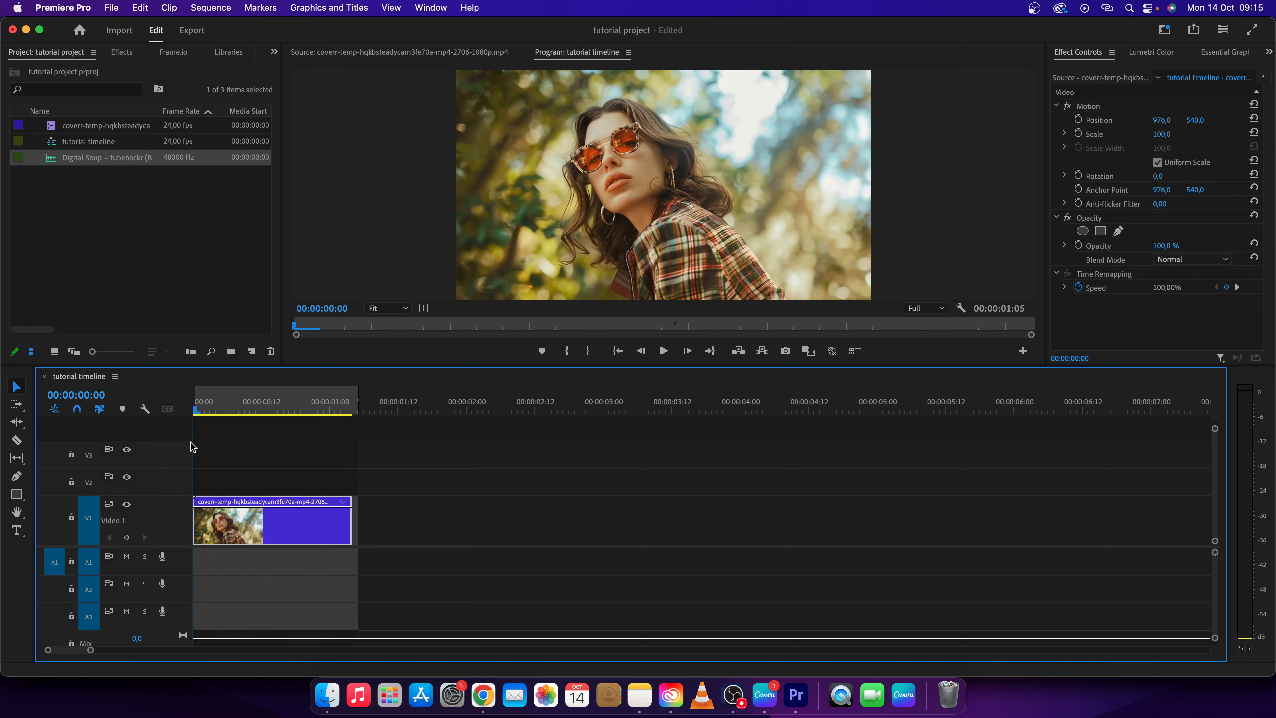
pyautogui.click(663, 351)
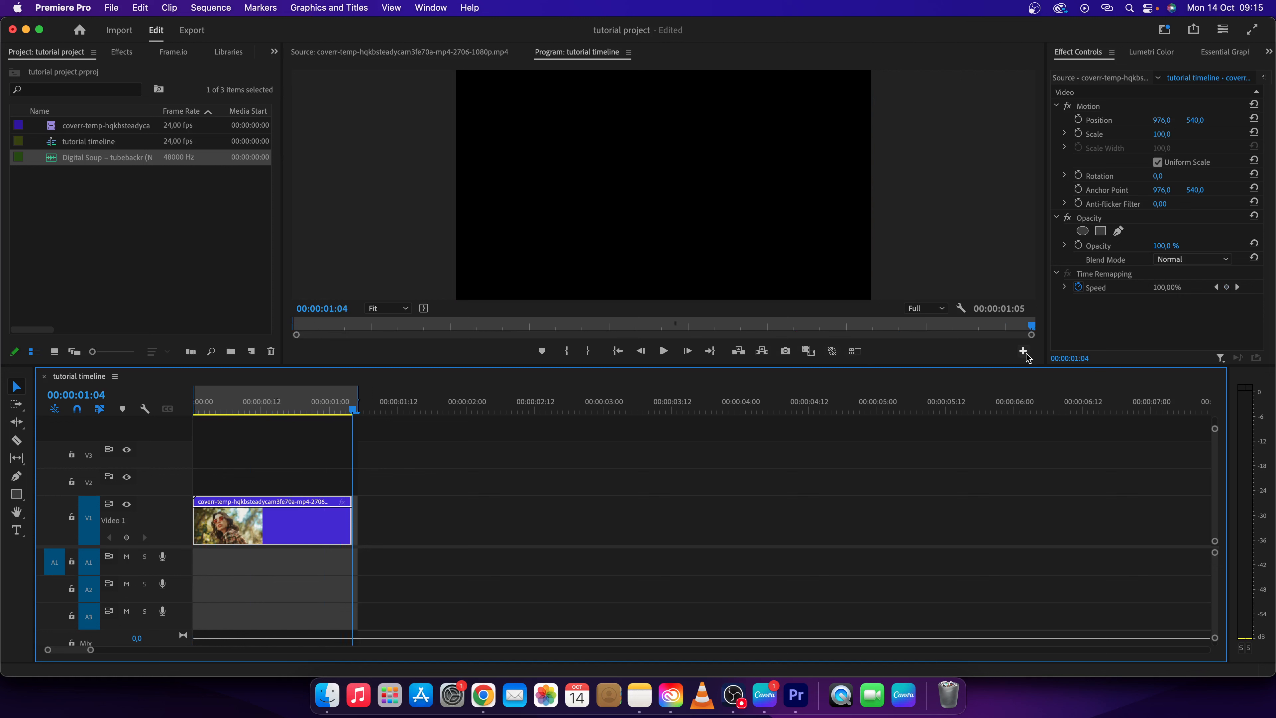
# Add the Loop Playback button to the Program monitor via the button editor and confirm.
pyautogui.click(1023, 351)
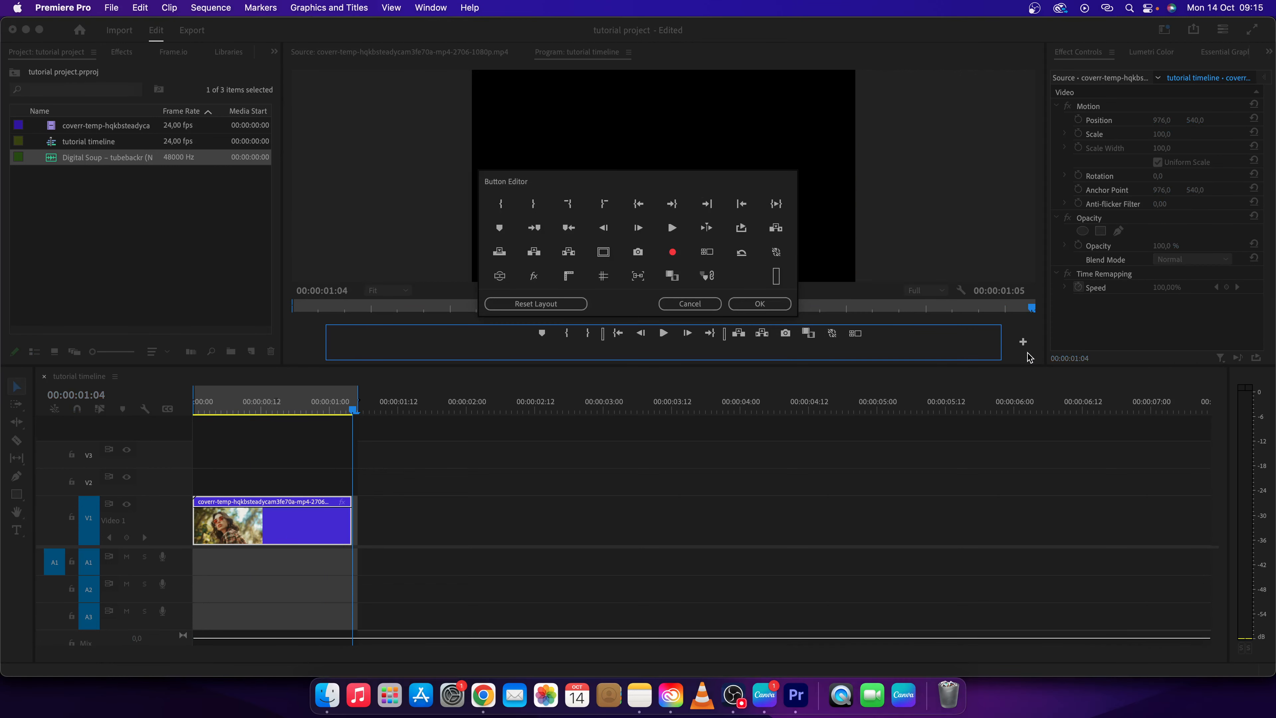
pyautogui.moveTo(665, 330)
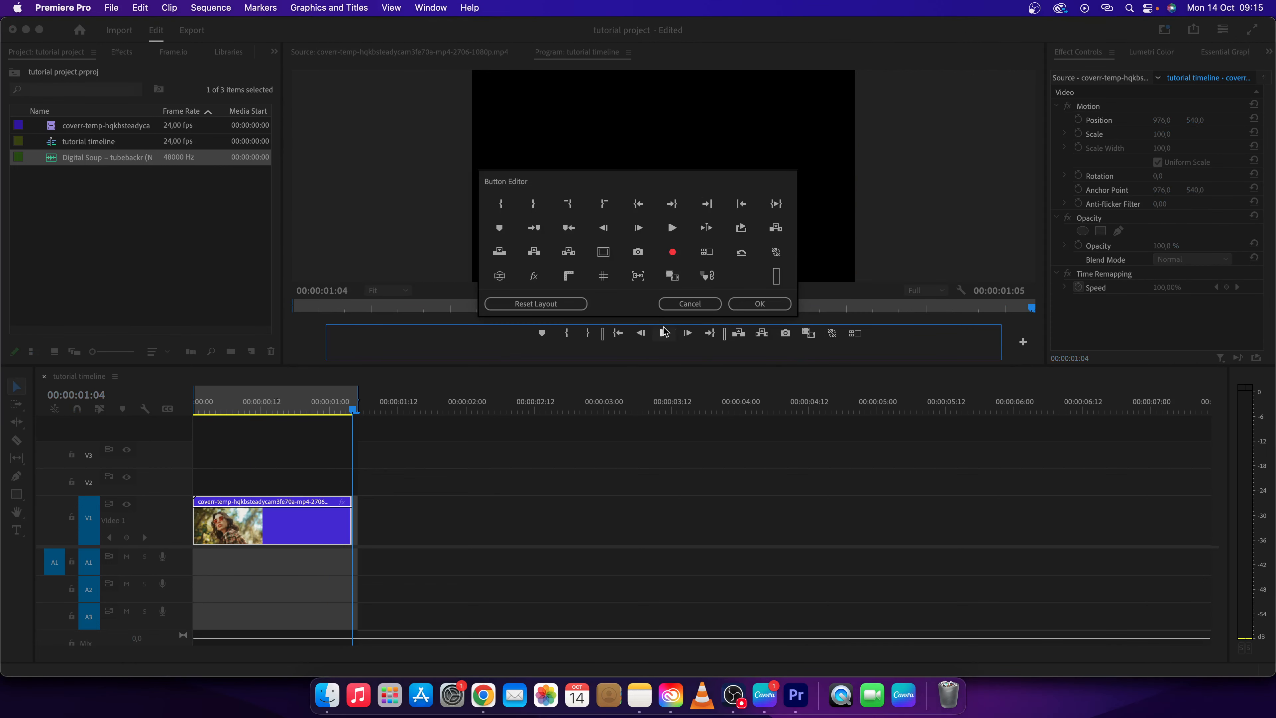
pyautogui.moveTo(624, 291)
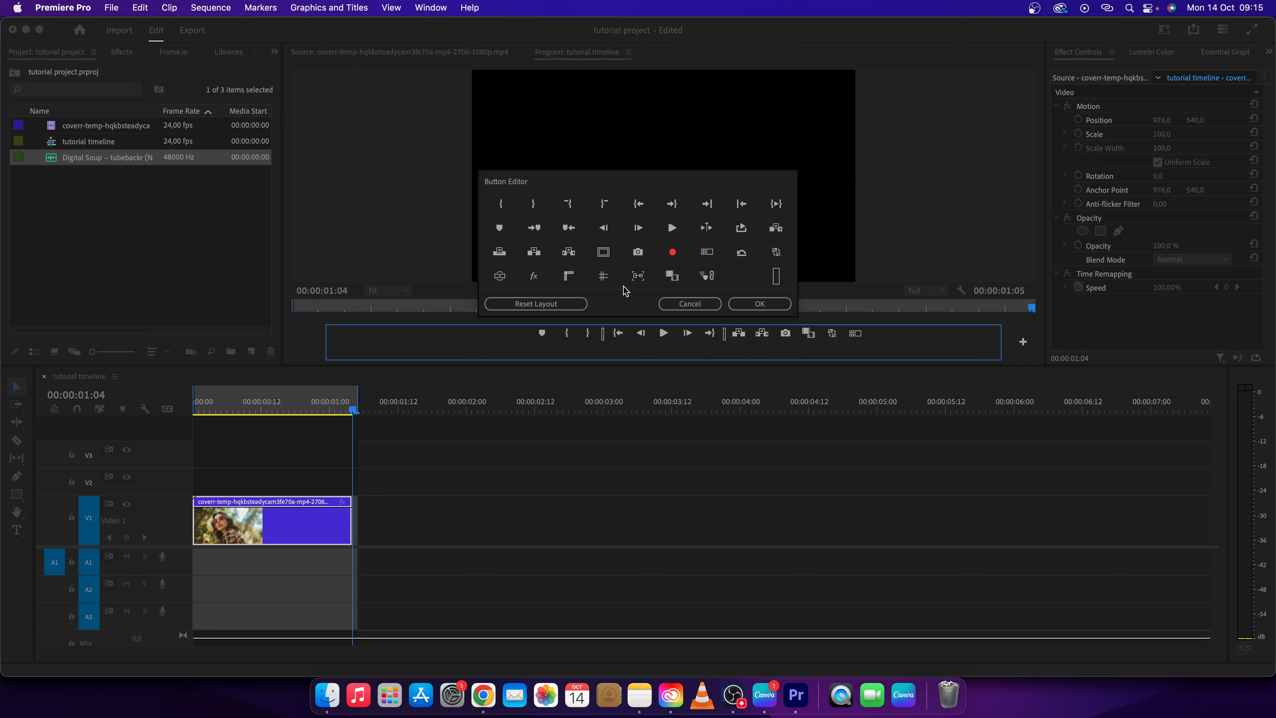
pyautogui.moveTo(733, 269)
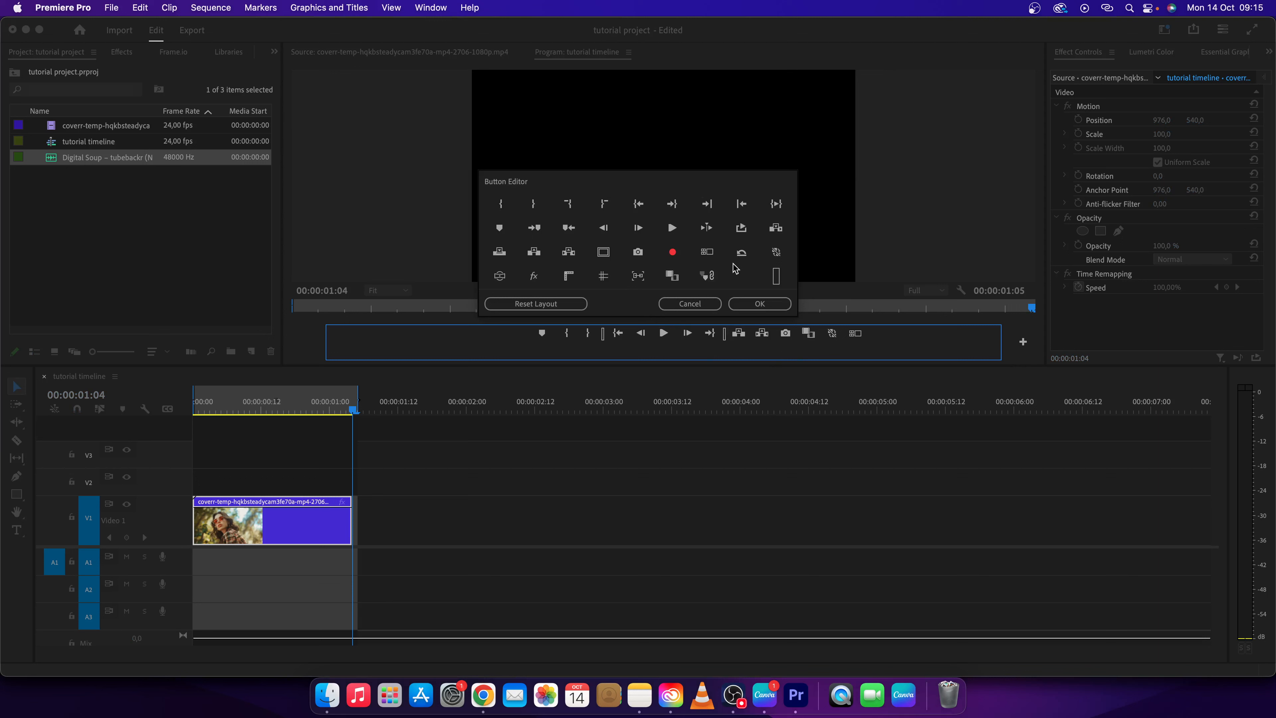
pyautogui.moveTo(740, 227)
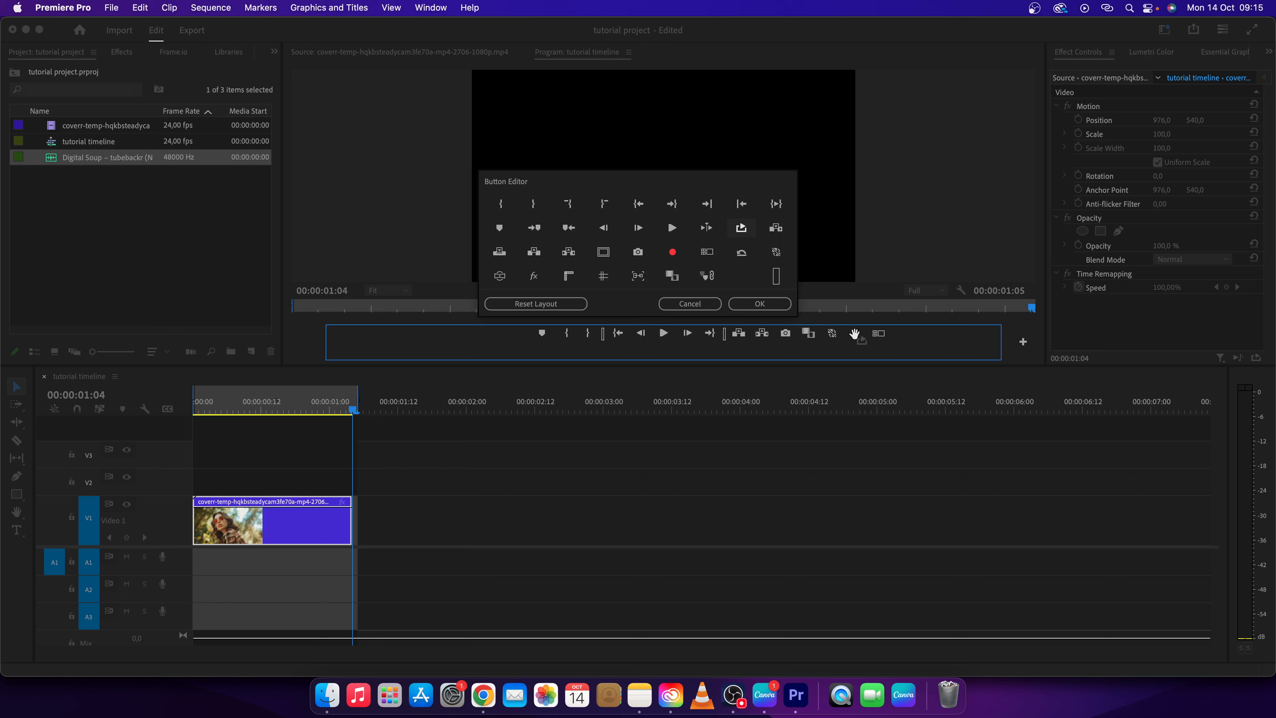
pyautogui.click(757, 303)
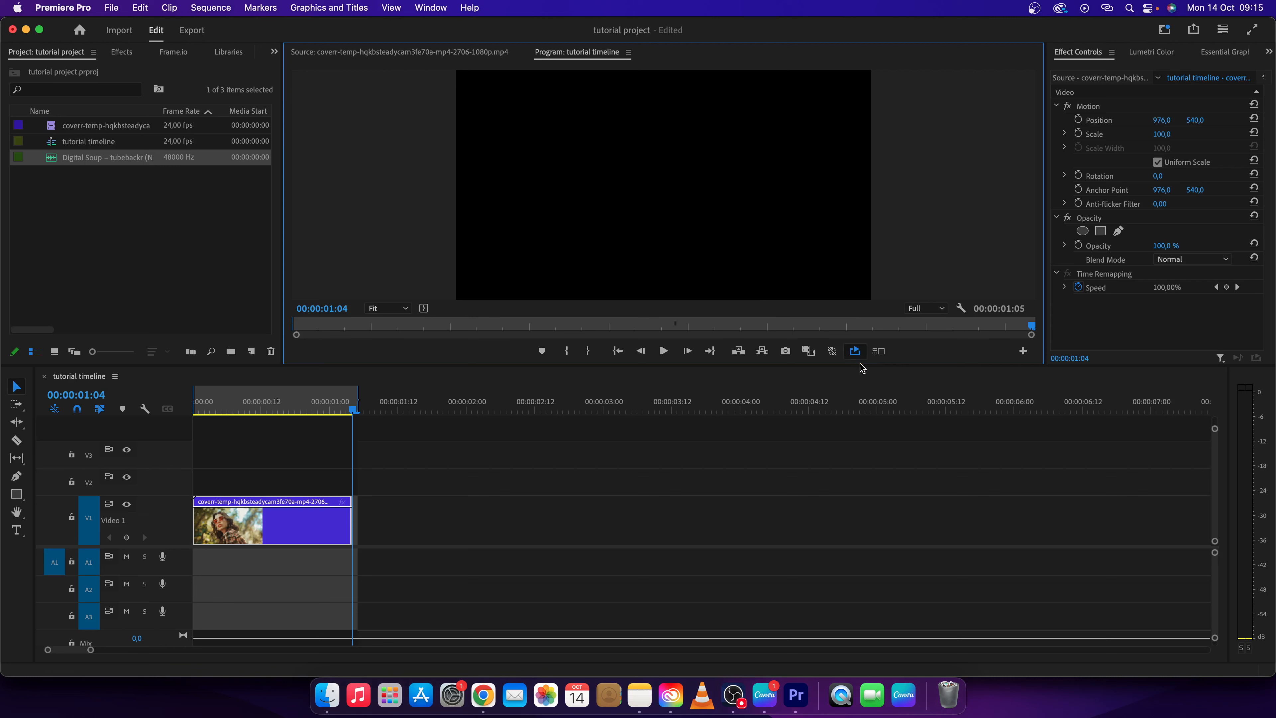
pyautogui.moveTo(463, 462)
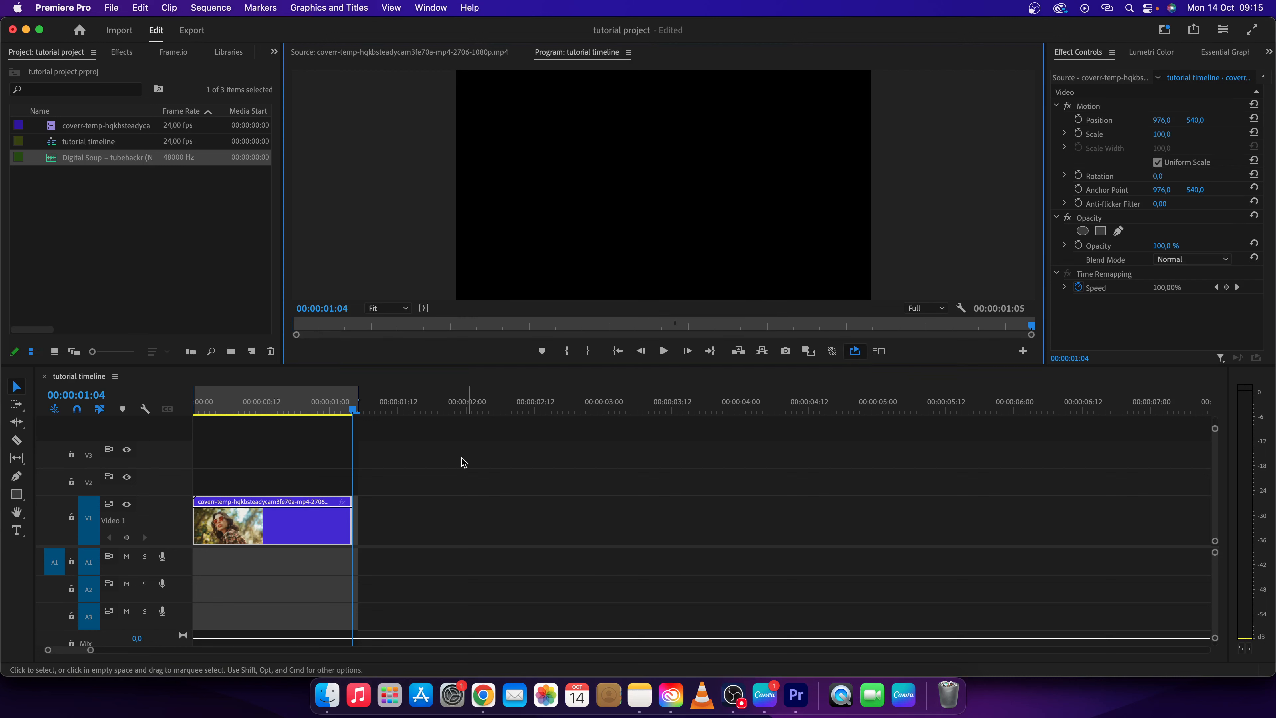